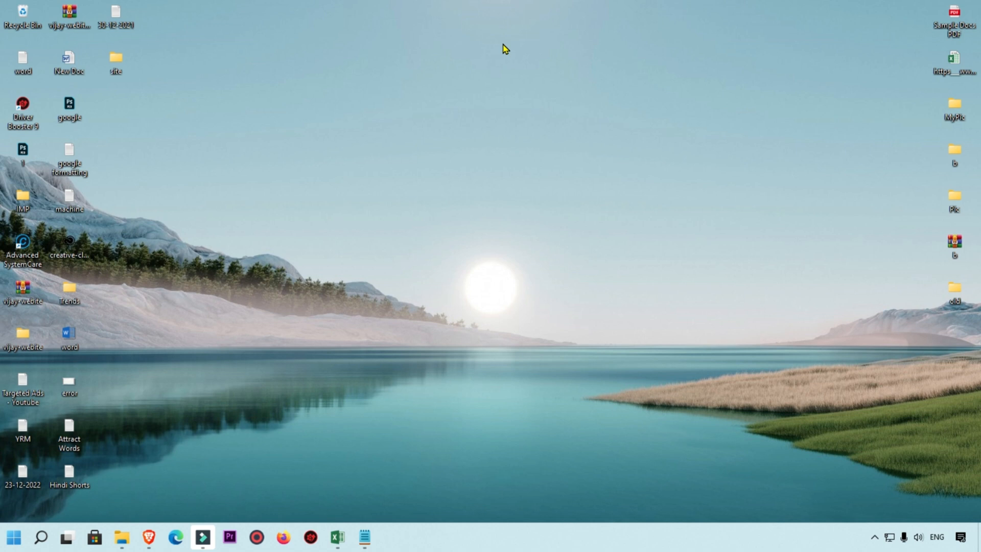
{"action": "mouse_move", "coordinate": [183, 368]}
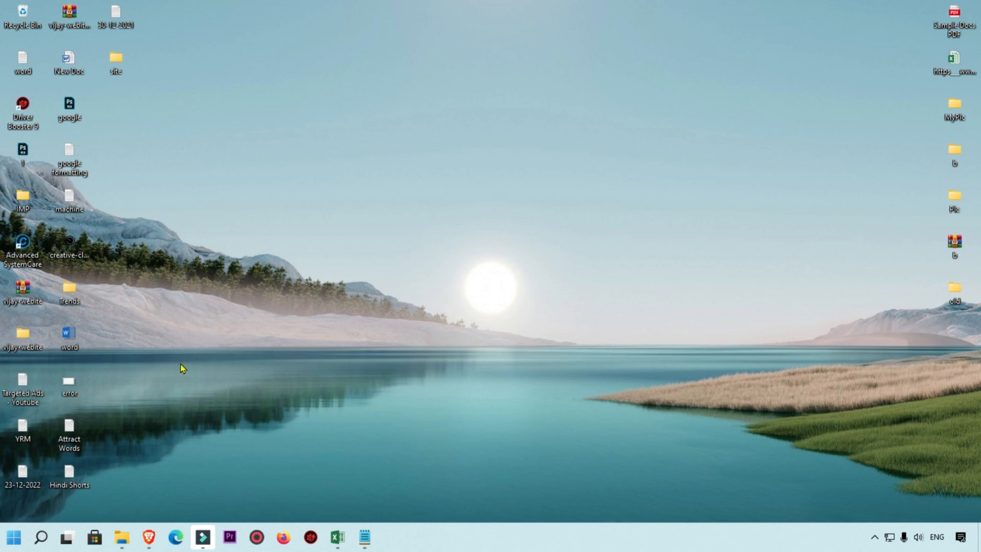
Step: Launch Brave and go to gmail.com via the address bar suggestion
{"action": "left_click", "coordinate": [148, 537]}
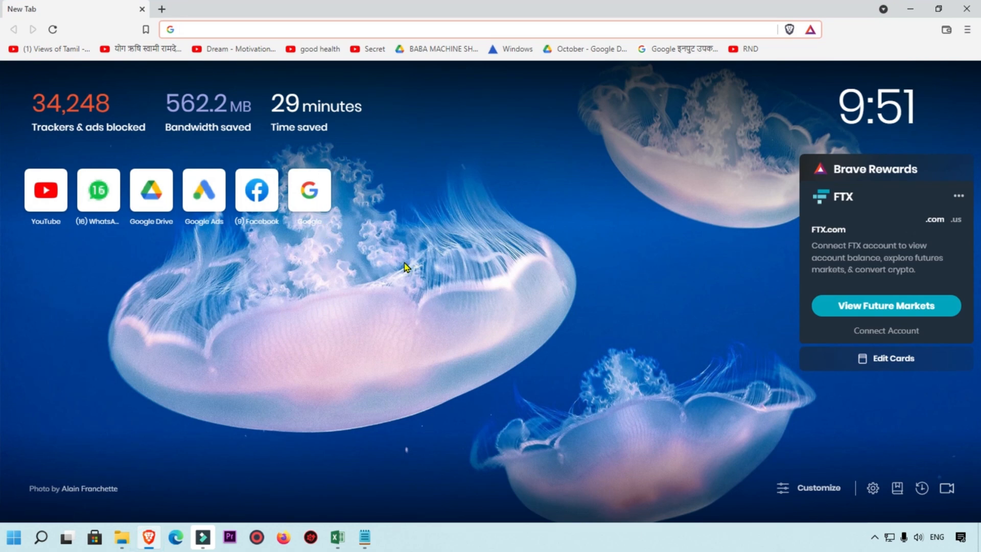
{"action": "type", "text": "gmail.c"}
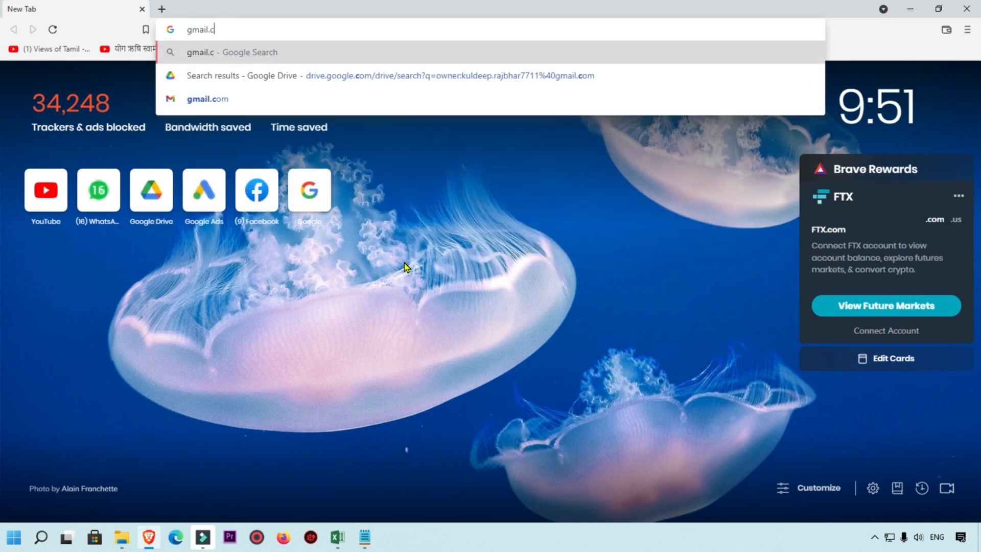
{"action": "left_click", "coordinate": [207, 98]}
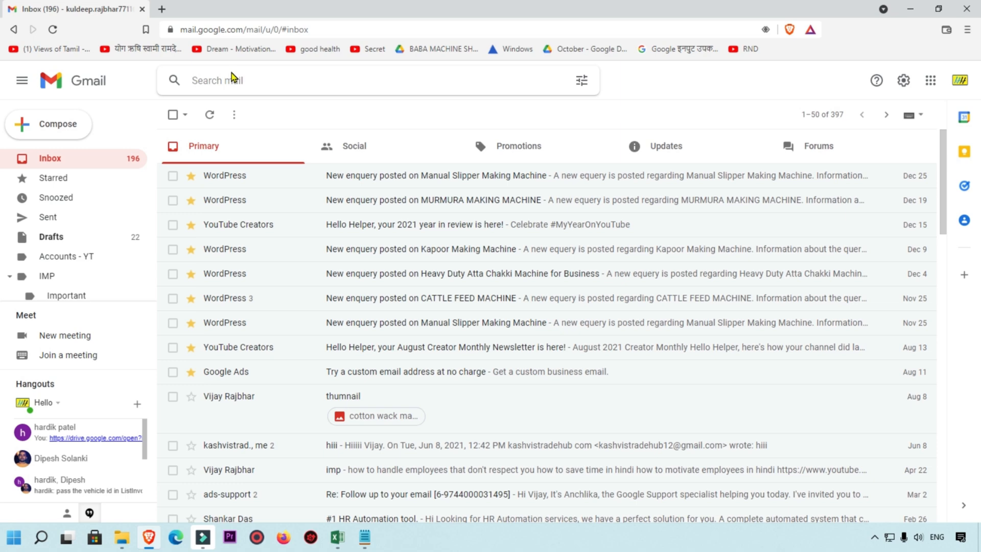
Step: Search Gmail for 'sample', then remove 'irctc' from the recent search suggestions
{"action": "type", "text": "sample"}
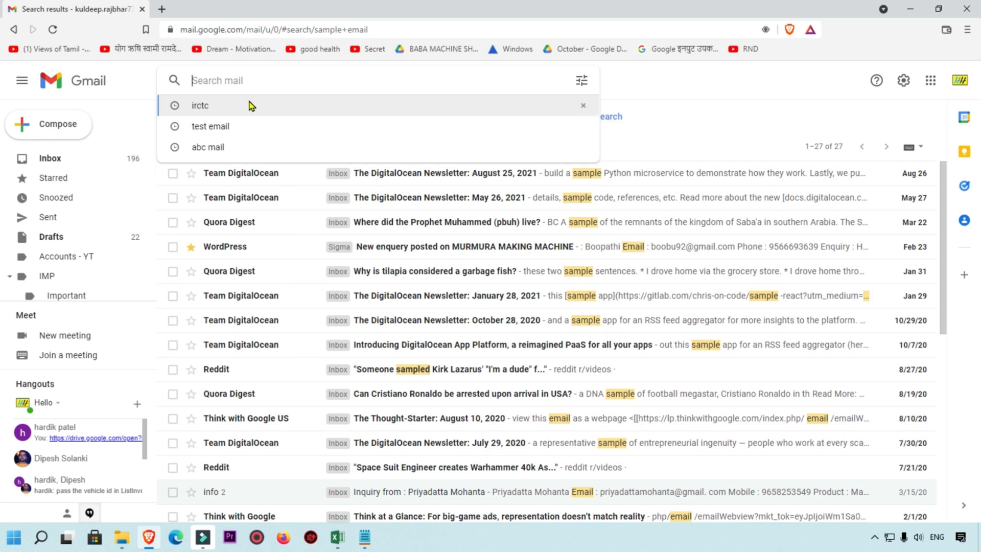
{"action": "left_click", "coordinate": [583, 106]}
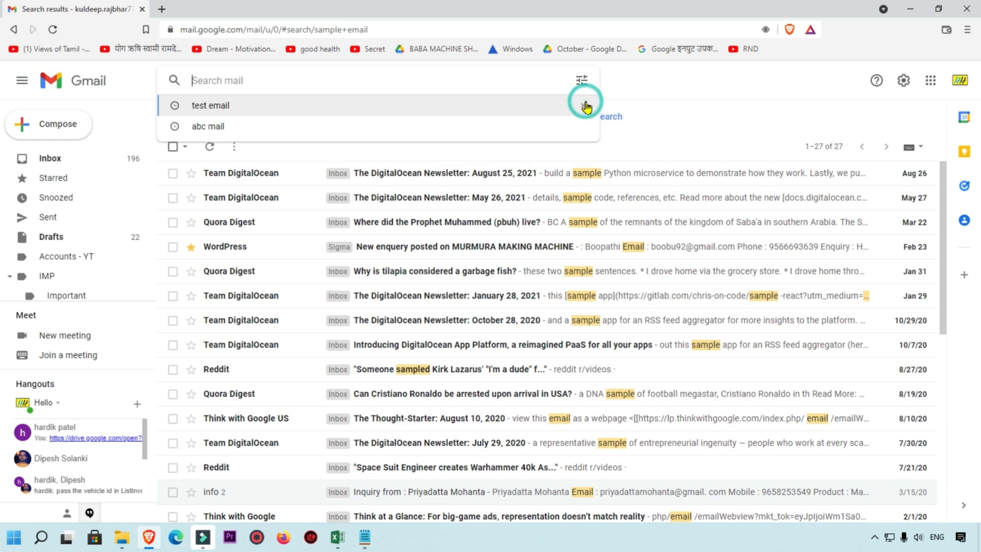